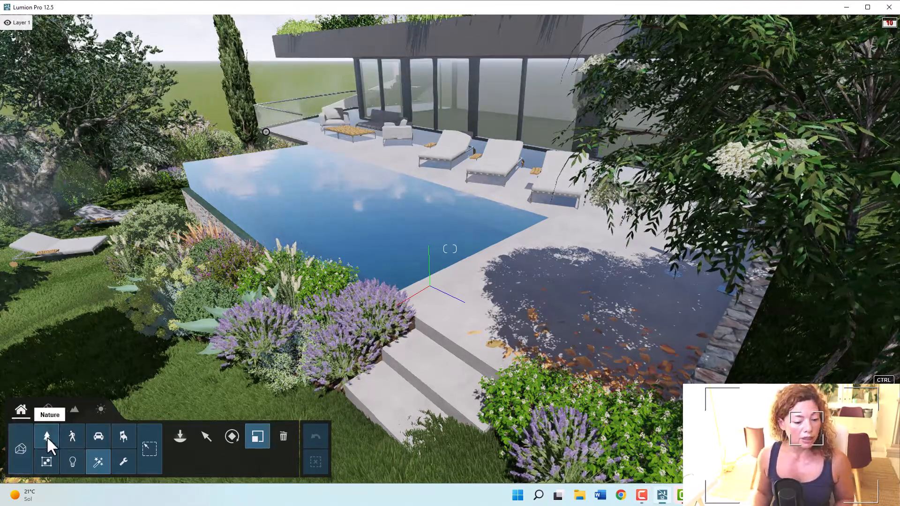
Step: Browse the nature library's tree, grass and flower categories
click(47, 437)
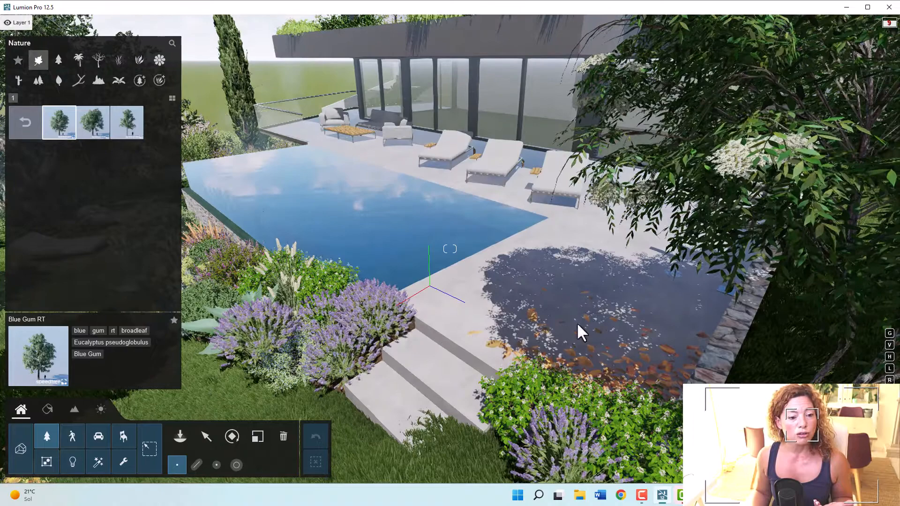
click(93, 122)
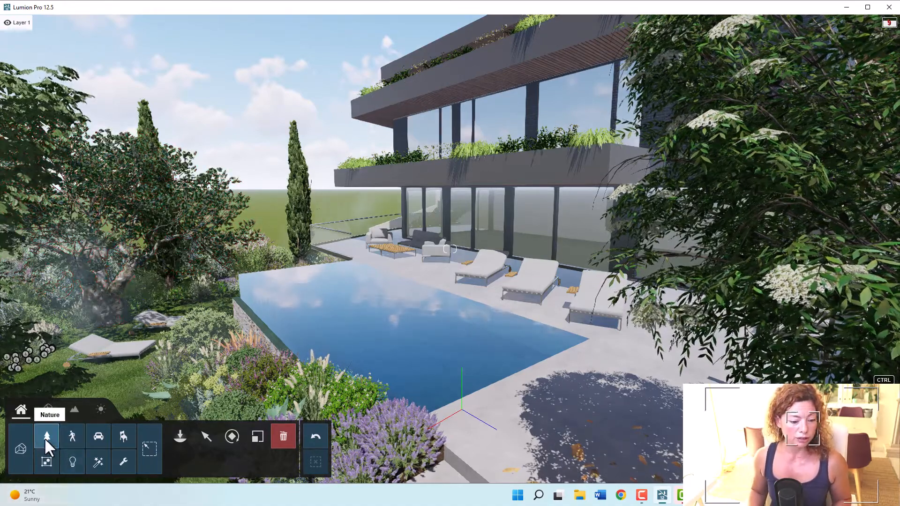
click(47, 437)
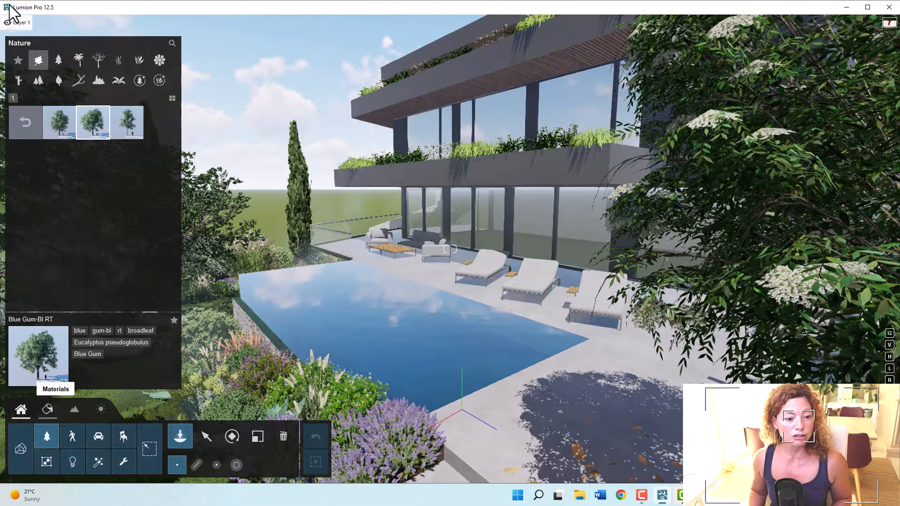
click(159, 60)
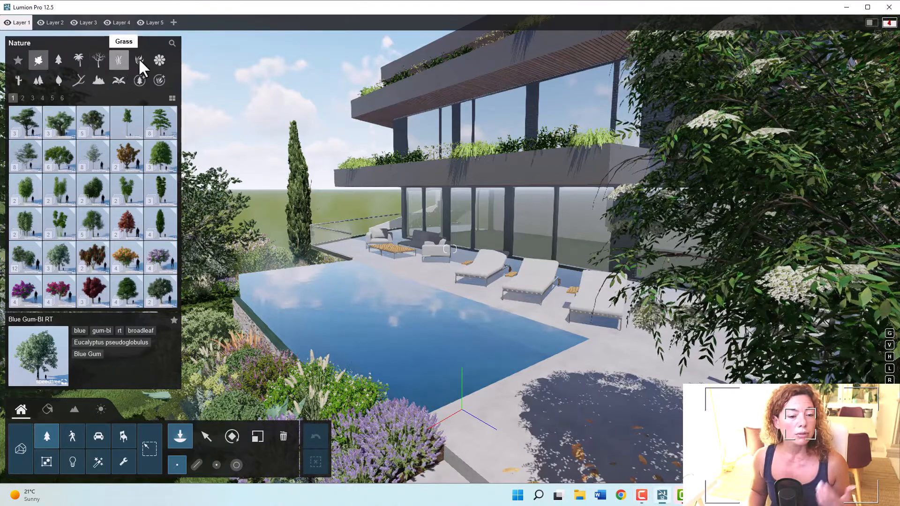
click(139, 60)
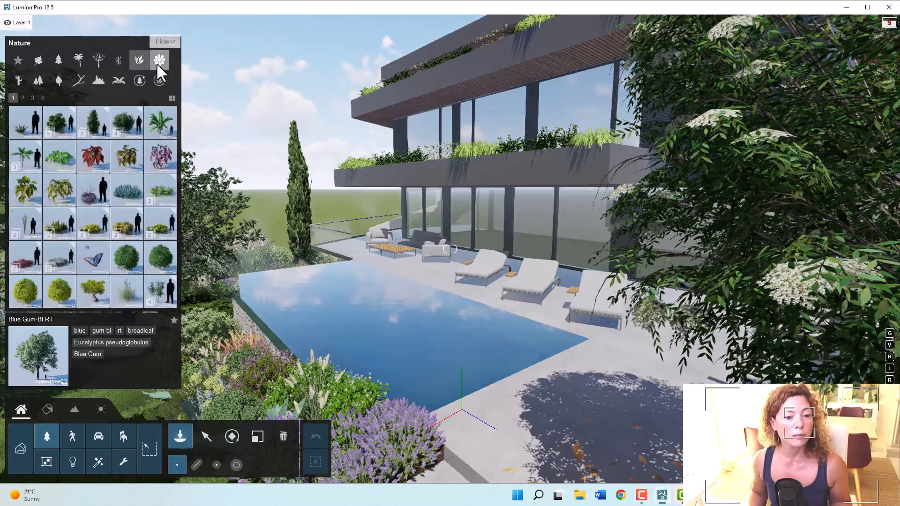
click(159, 60)
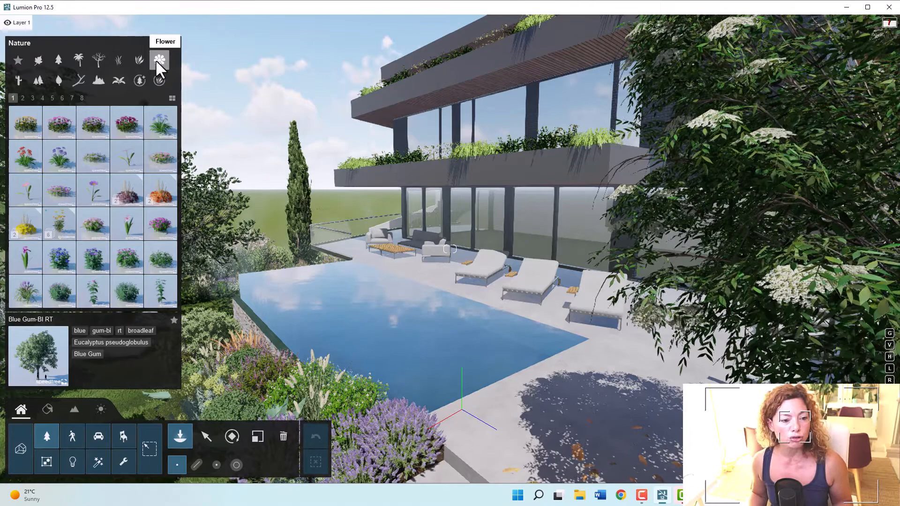
Step: Page through the flowers and choose the Plant 005 variant of Flower Decoration 010
click(81, 98)
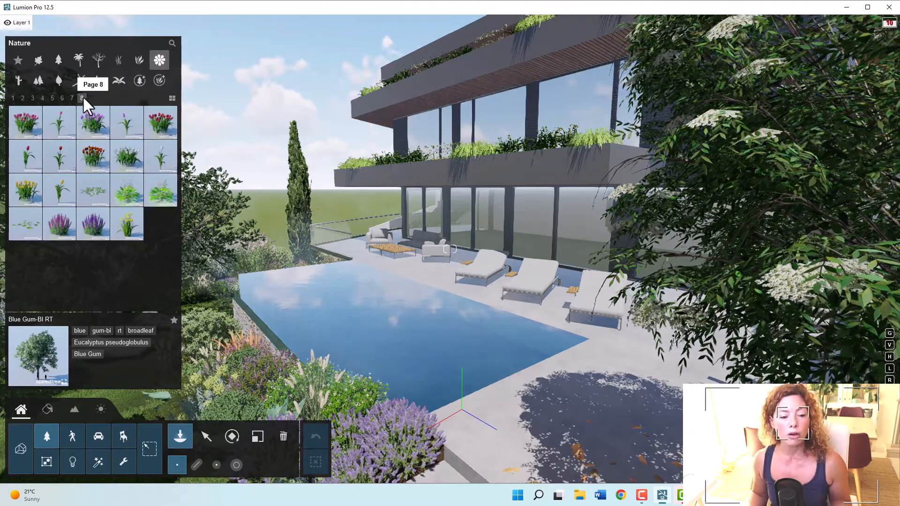
click(32, 97)
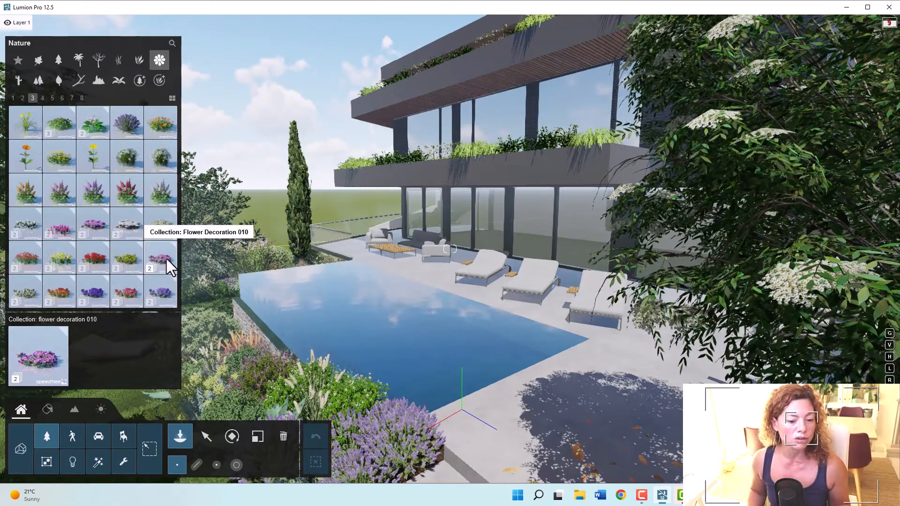
click(159, 80)
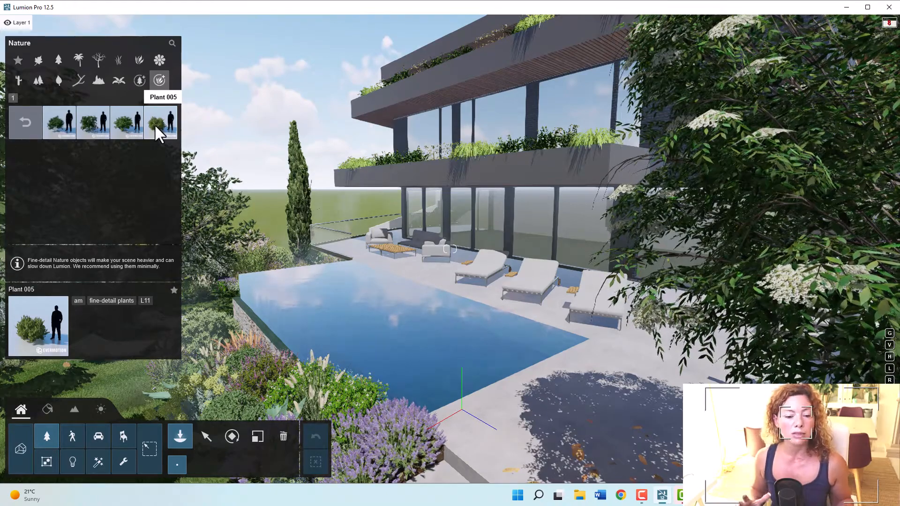
click(58, 80)
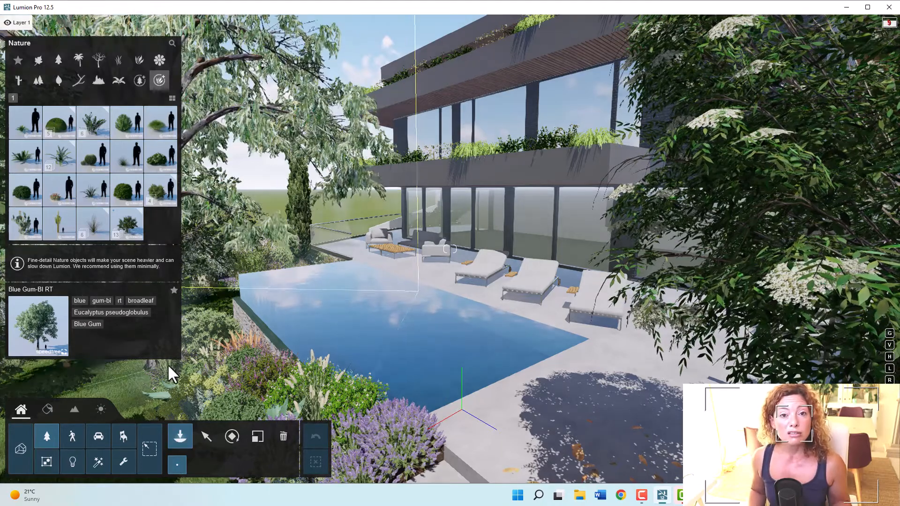
Step: Select the lawn beside the pool and show replacement grass materials for it
click(47, 409)
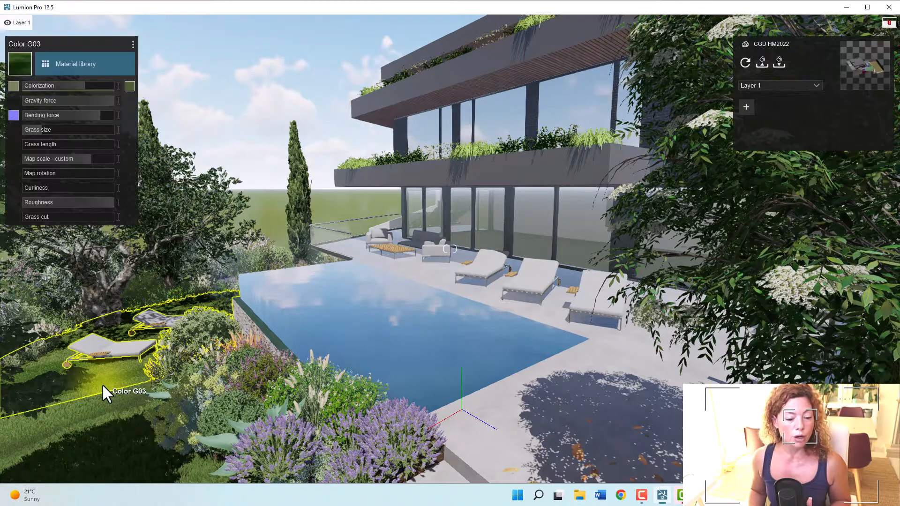
click(75, 63)
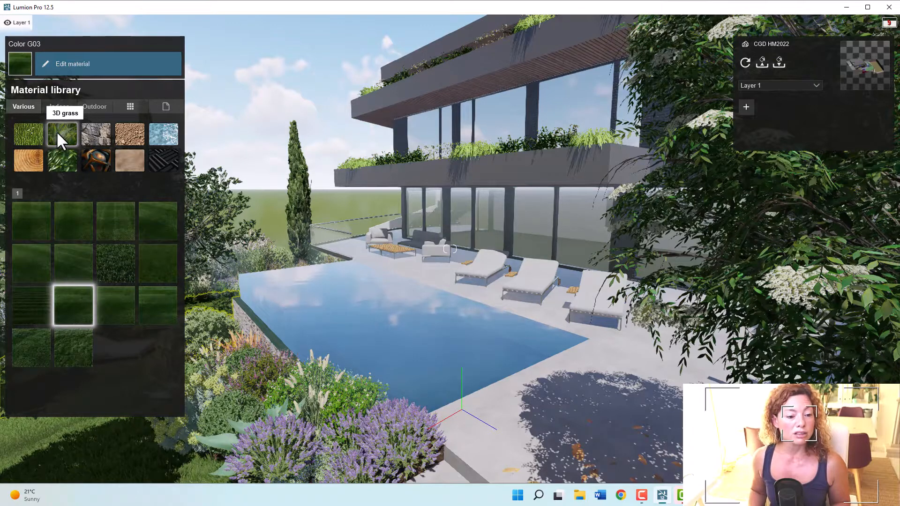
mouse_move(116, 264)
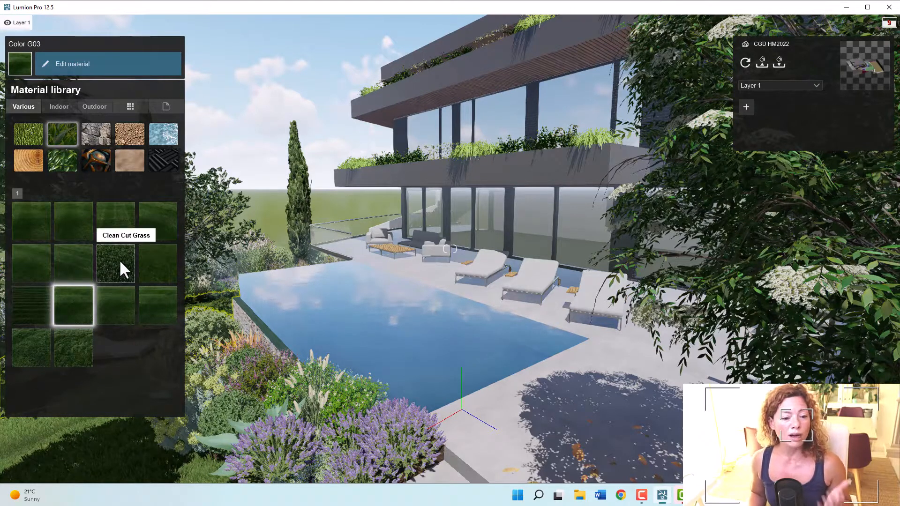
mouse_move(158, 221)
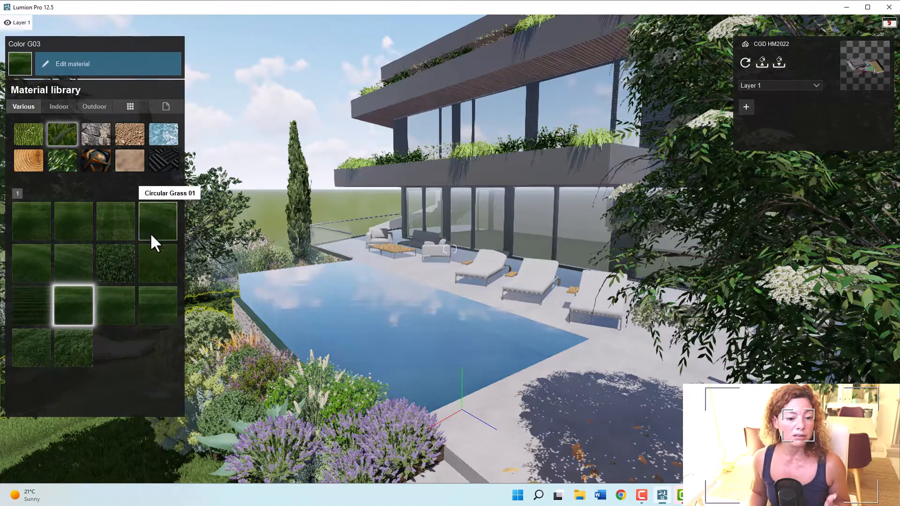
mouse_move(173, 310)
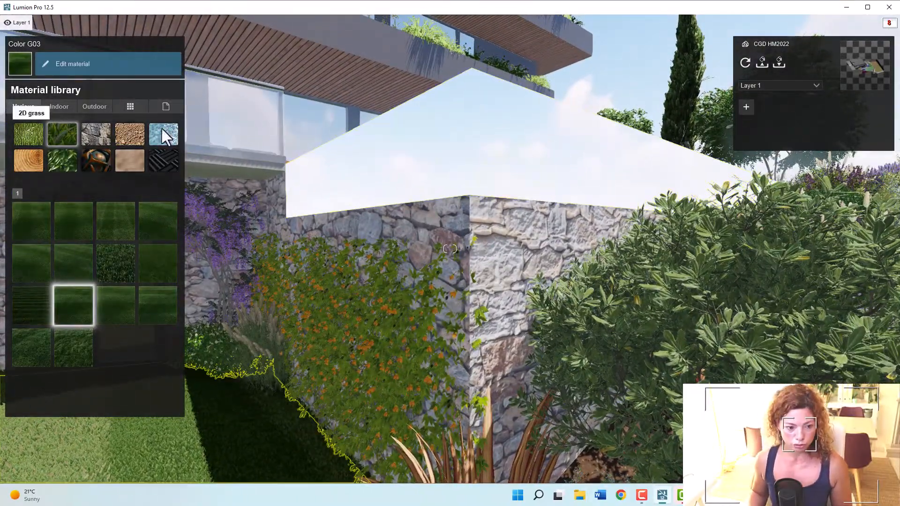
Step: Select the garden wall and try a brick texture from the outdoor materials
click(94, 106)
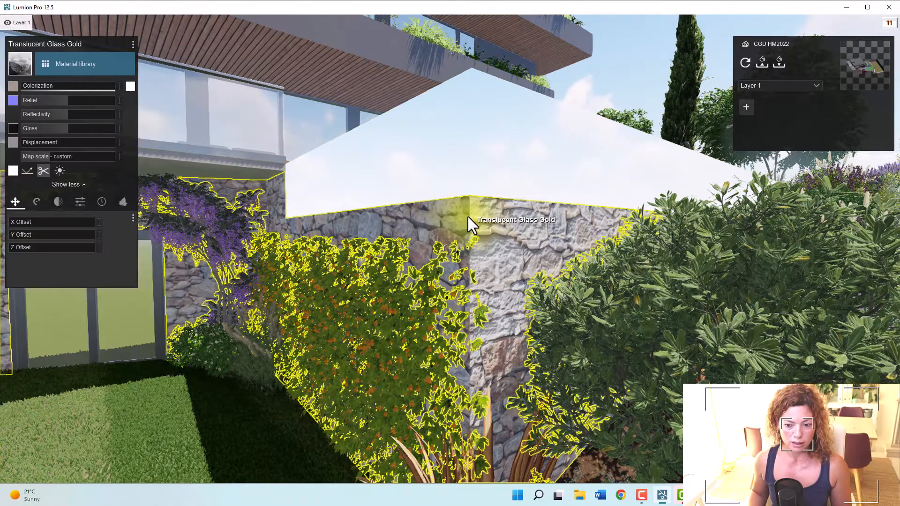
click(85, 63)
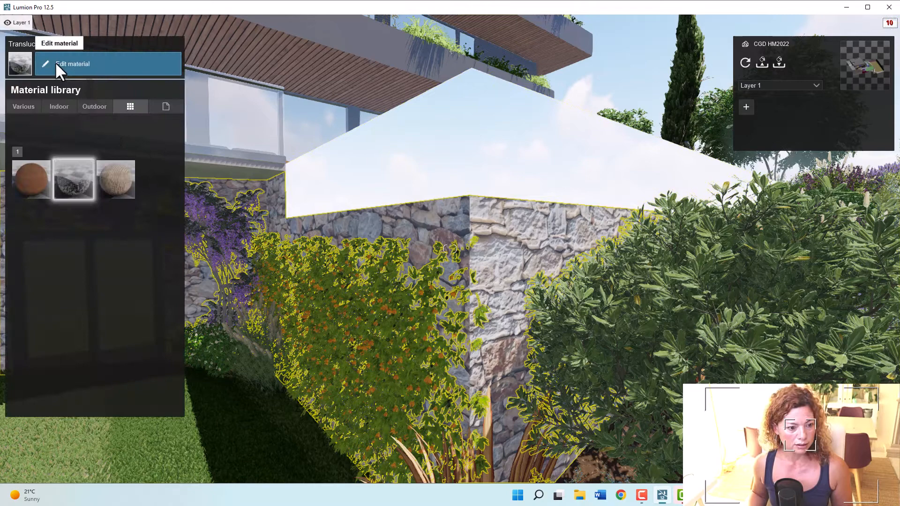
mouse_move(103, 130)
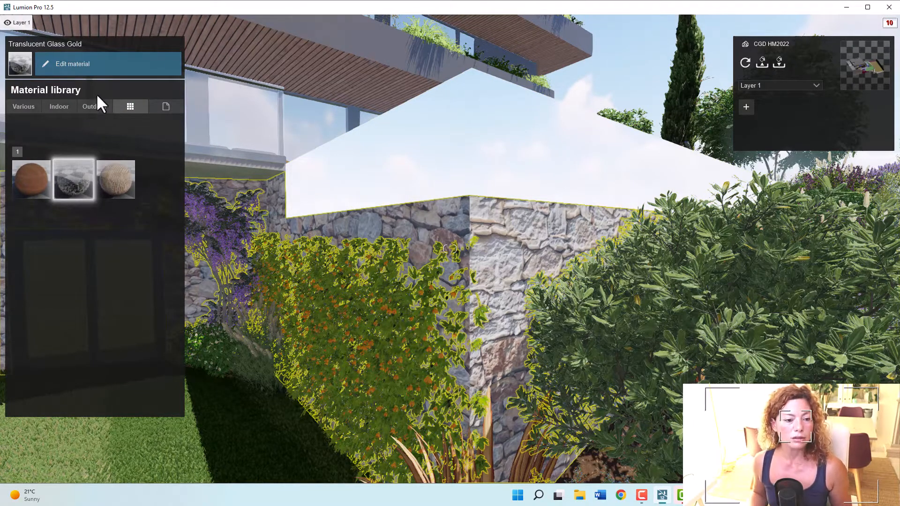
click(94, 106)
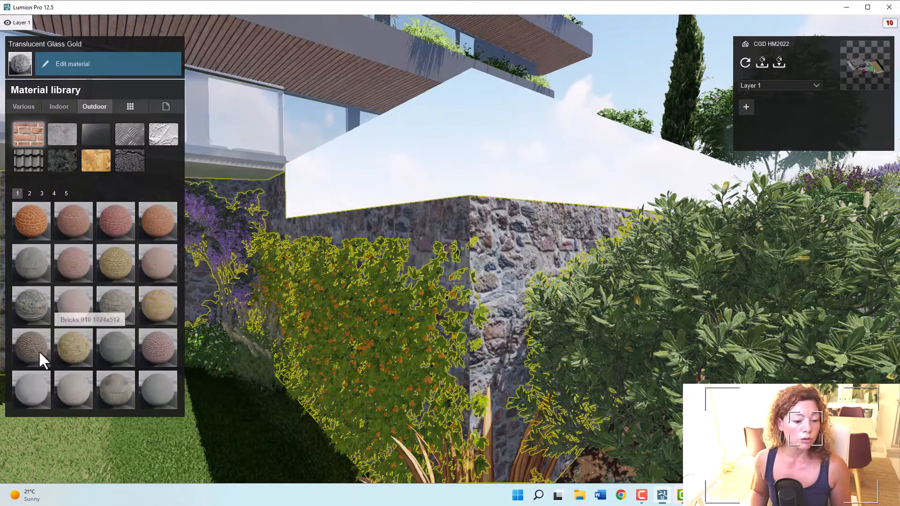
click(74, 348)
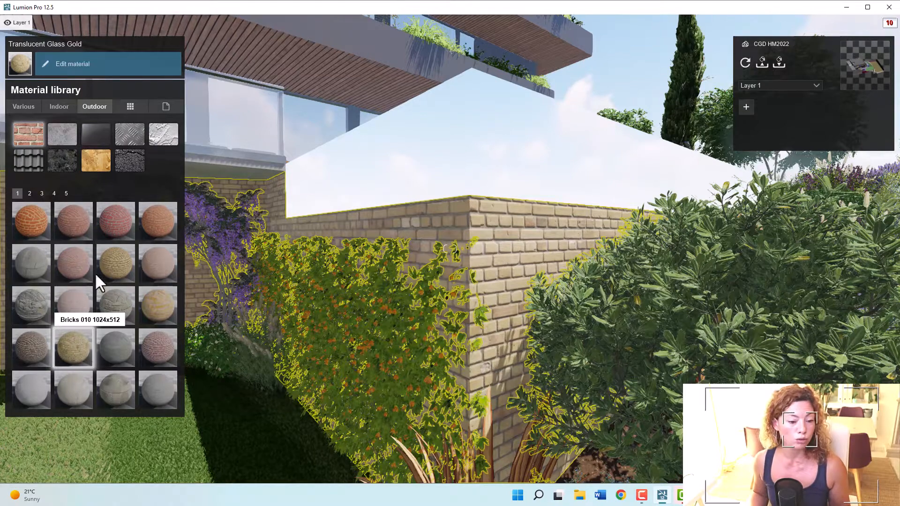
Step: Try another stone on page 4, then apply the WallMedieval 011 texture to the wall
click(53, 193)
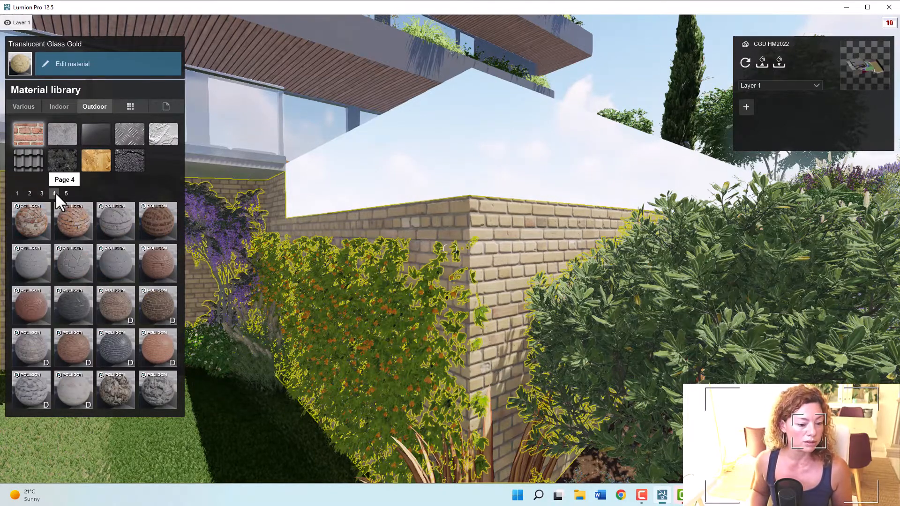
click(115, 392)
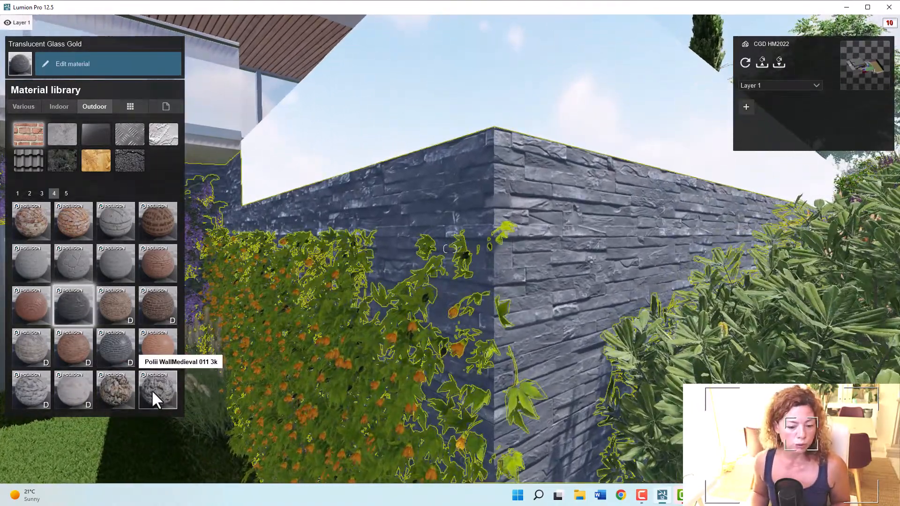
click(157, 390)
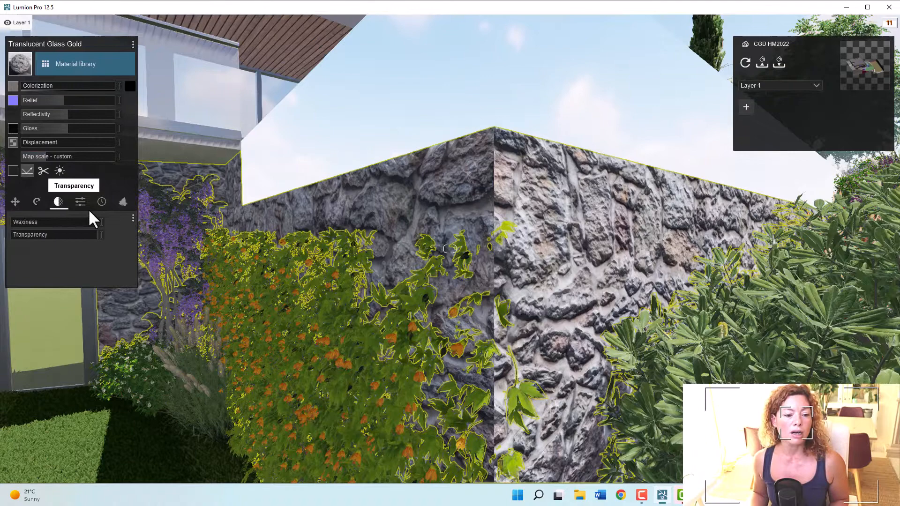
Step: Raise the Edges weathering of the wall's stone material and toggle Texture clips object
click(101, 202)
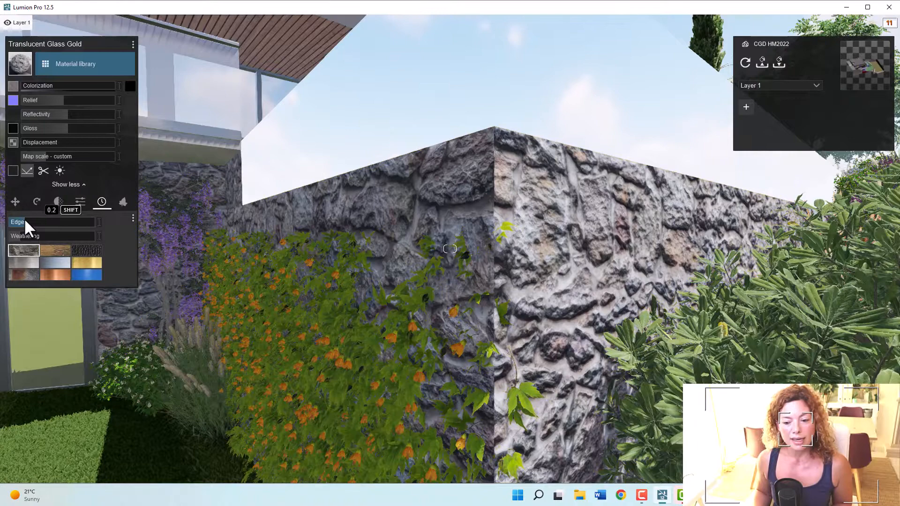
drag(29, 222, 52, 222)
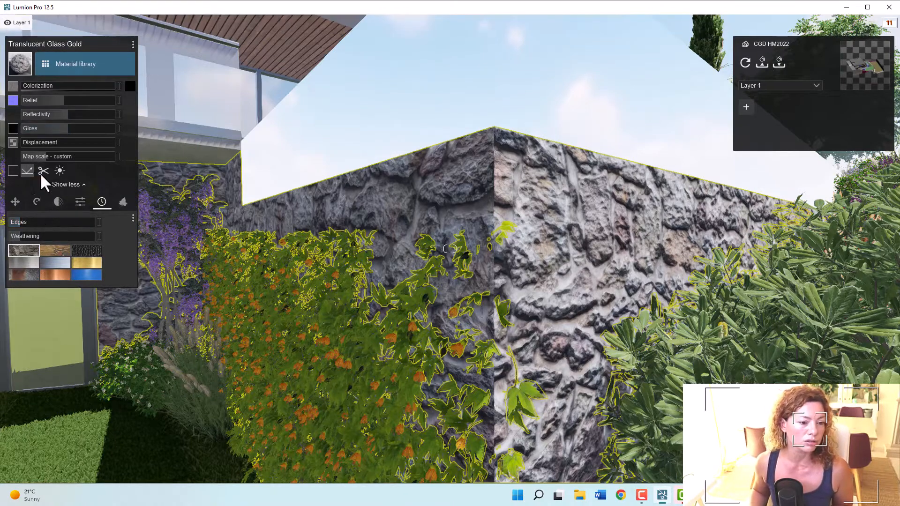
mouse_move(44, 171)
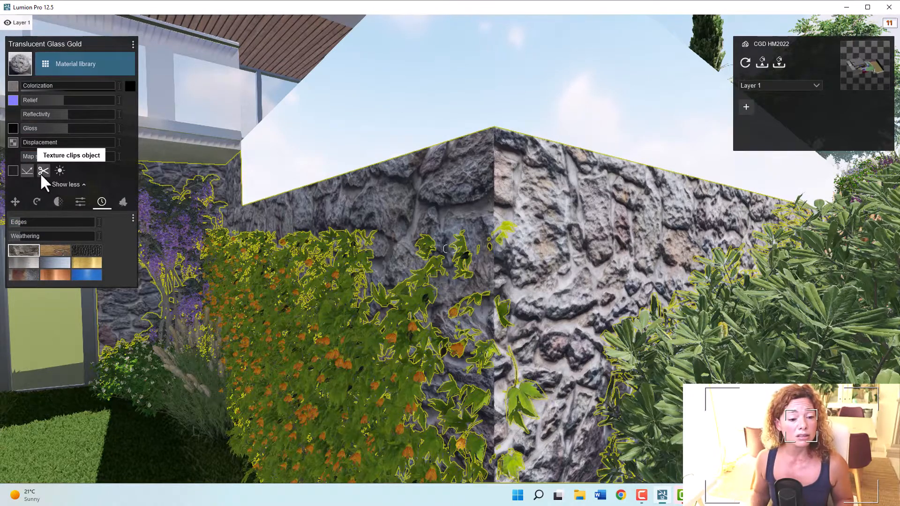
click(80, 202)
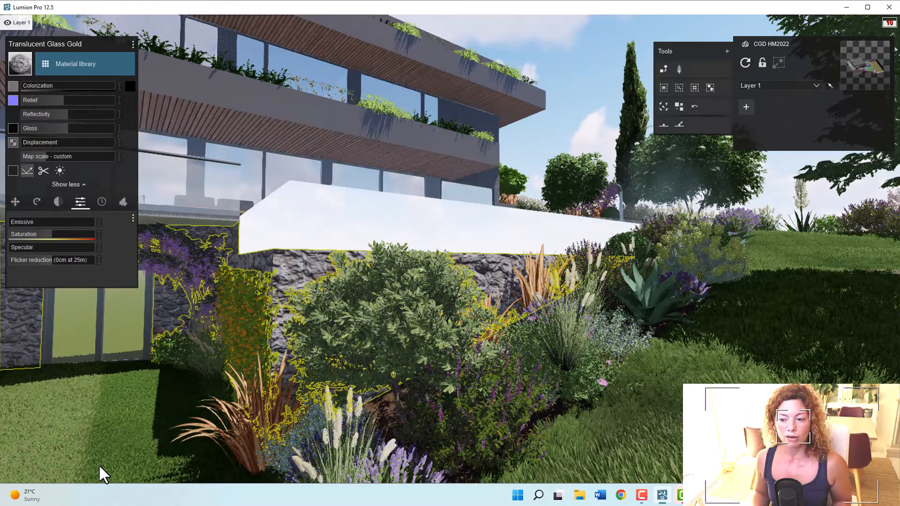
Step: Return to object placement and browse the light fixture groups in the Lights library
click(21, 409)
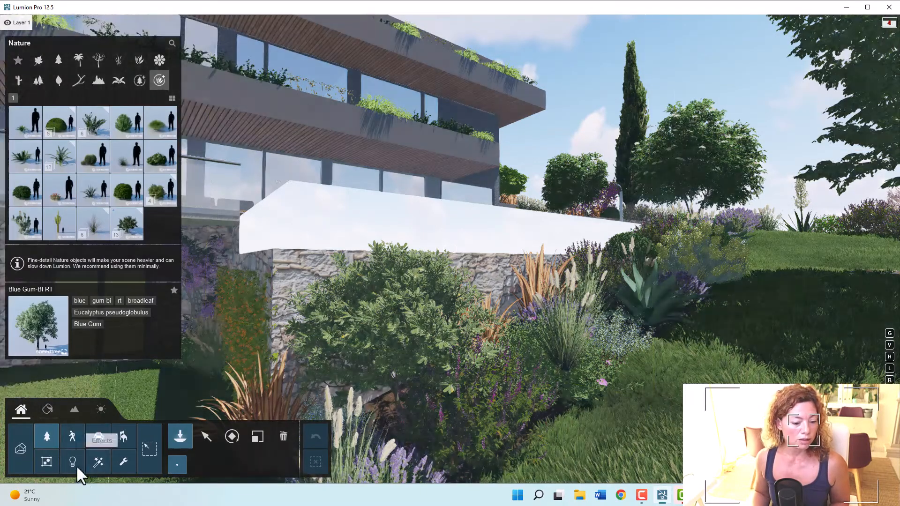
click(73, 462)
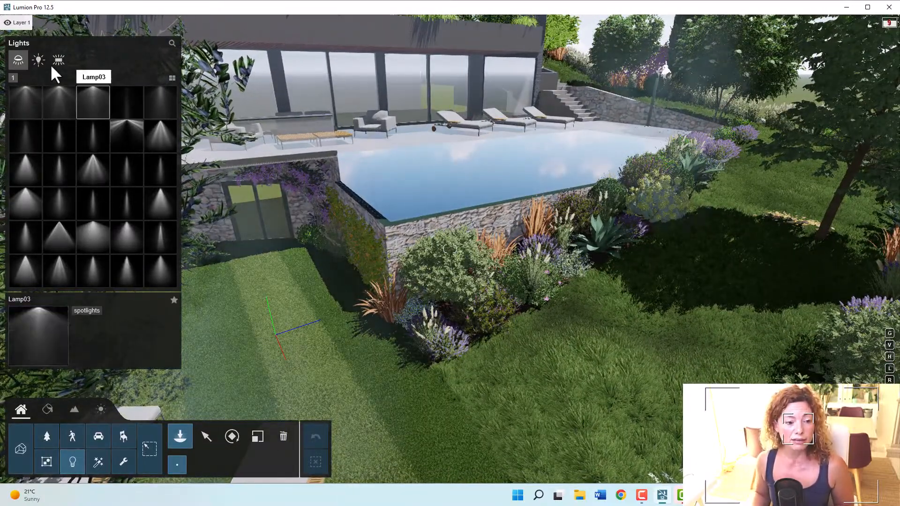
click(58, 60)
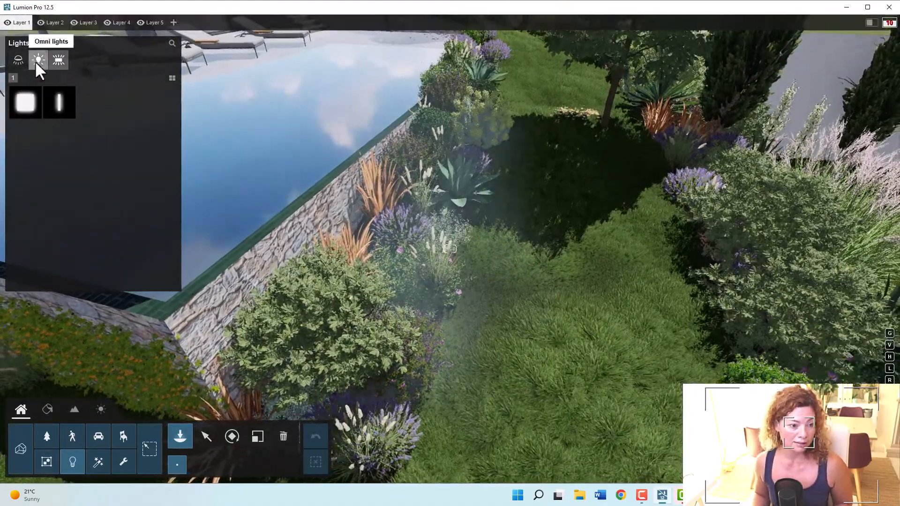
Step: Switch from spotlights to area lights and pick the line light for placing
click(19, 60)
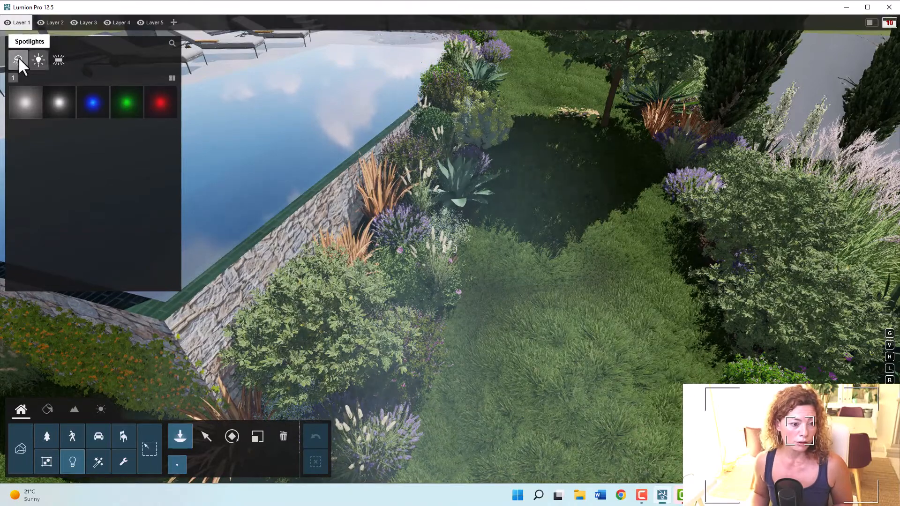
click(58, 60)
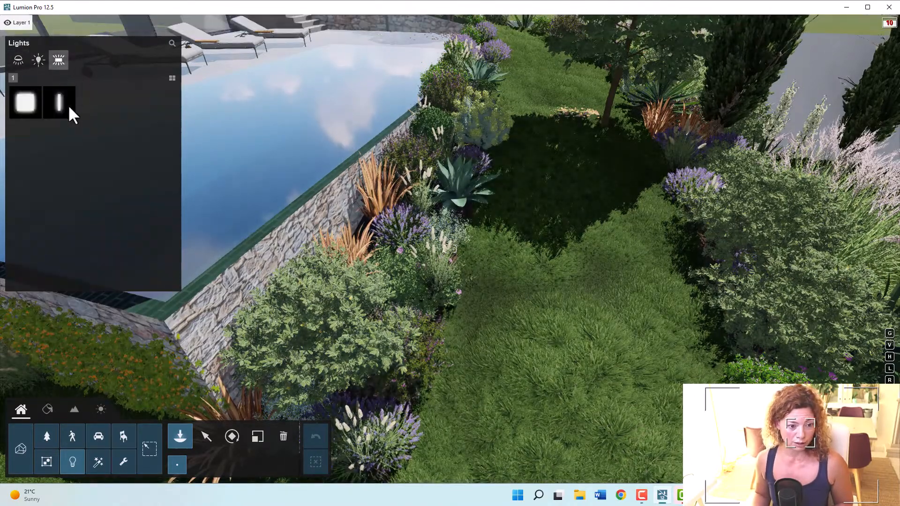
click(58, 102)
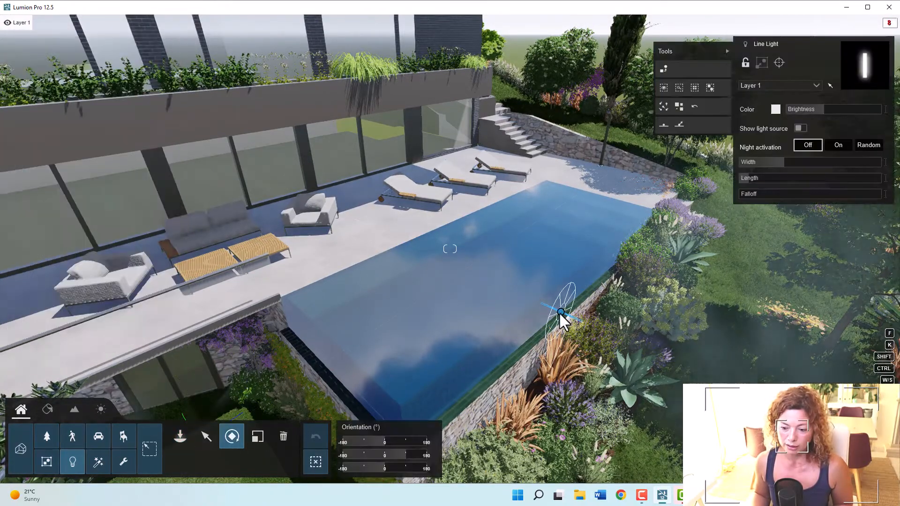
Step: Lengthen the line light along the pool edge and rotate it about 90 degrees to follow it
drag(384, 442, 350, 442)
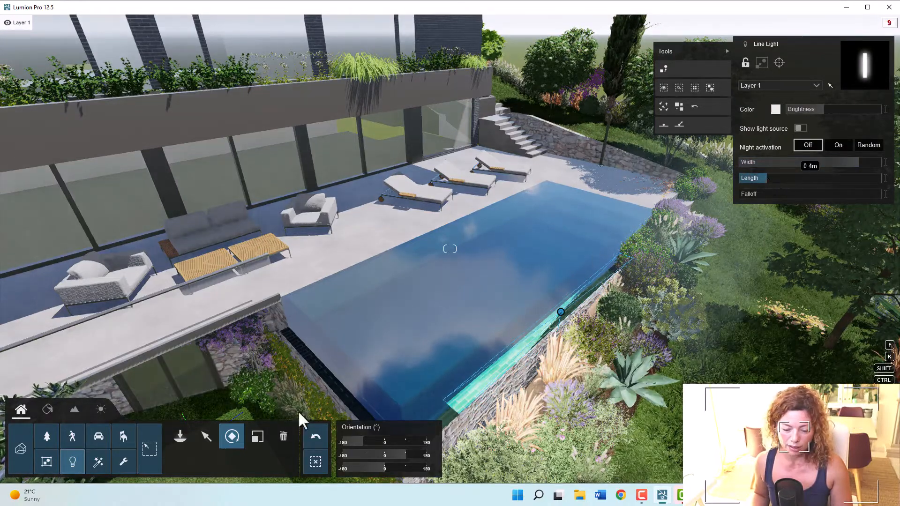
drag(383, 455, 398, 455)
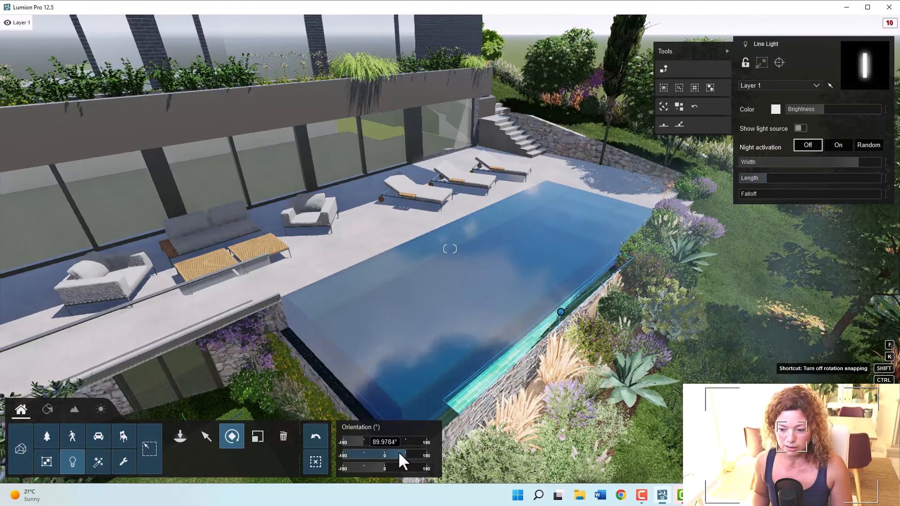
drag(402, 456, 359, 456)
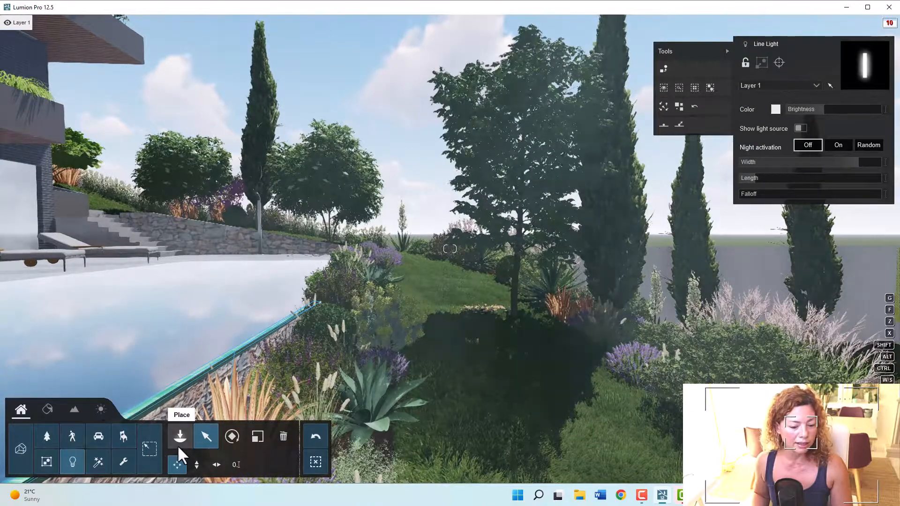
click(180, 436)
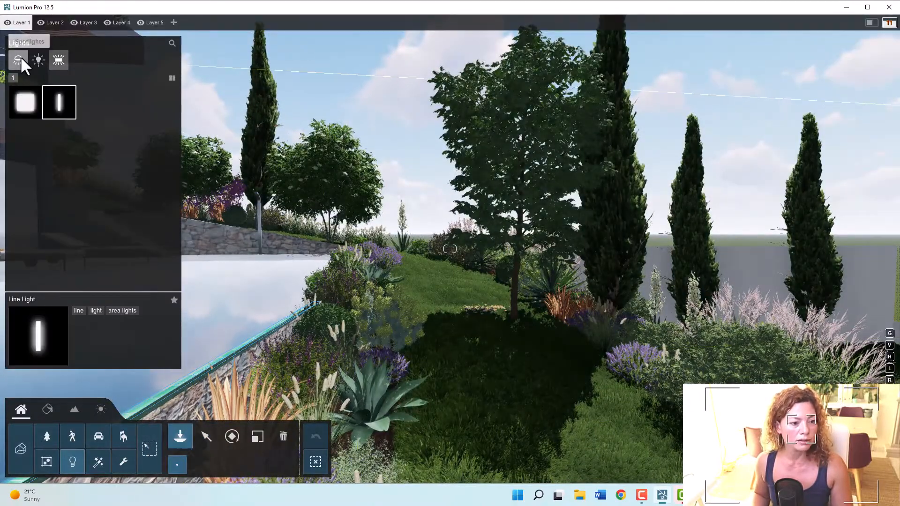
Step: Place a spotlight in the garden and move it to the lamp post above the stone wall
click(18, 60)
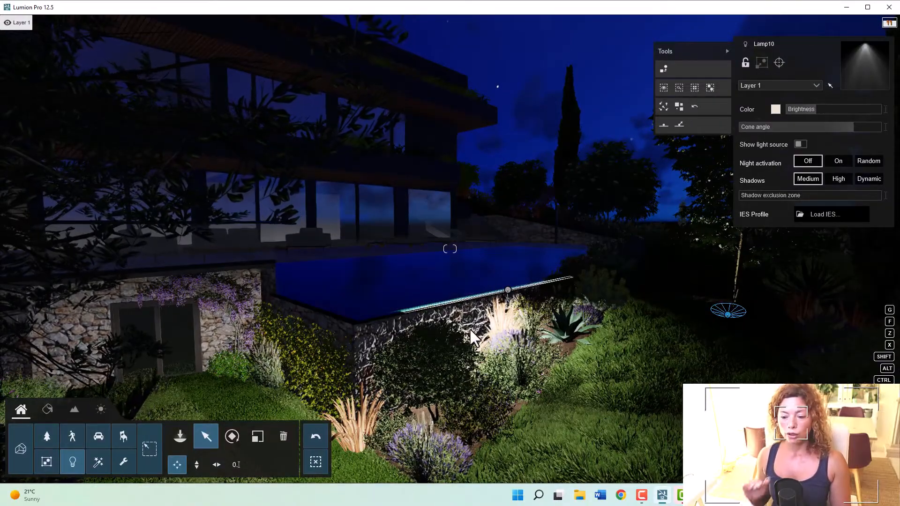
mouse_move(316, 344)
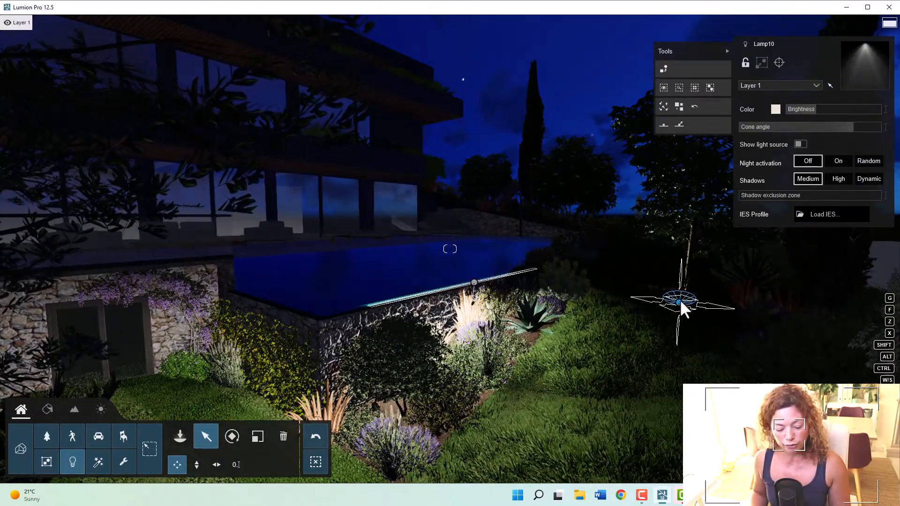
drag(680, 301, 649, 247)
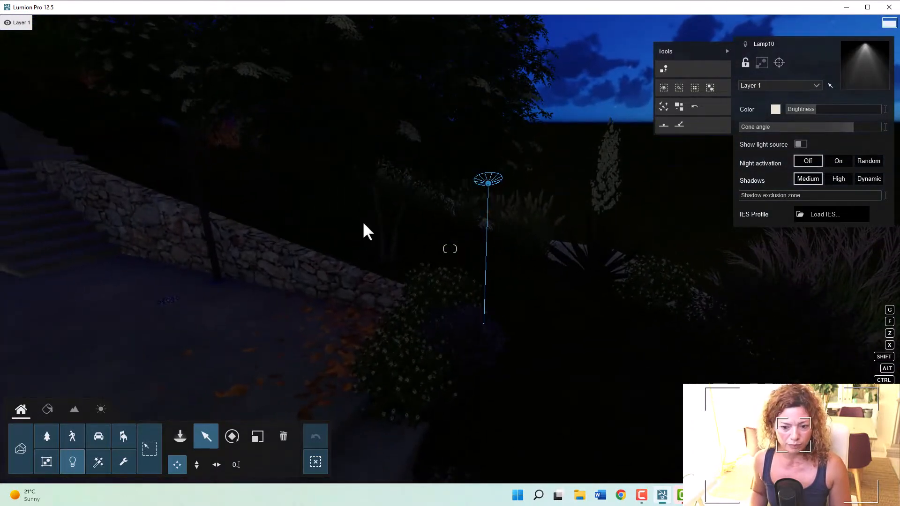
drag(487, 183, 287, 213)
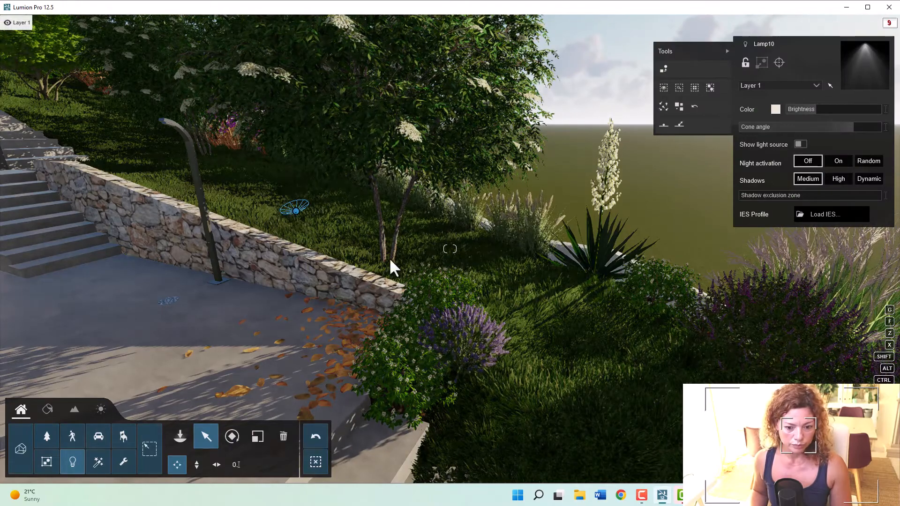
Step: Frame the house view for photo 32 with its Realistic effect stack
click(392, 268)
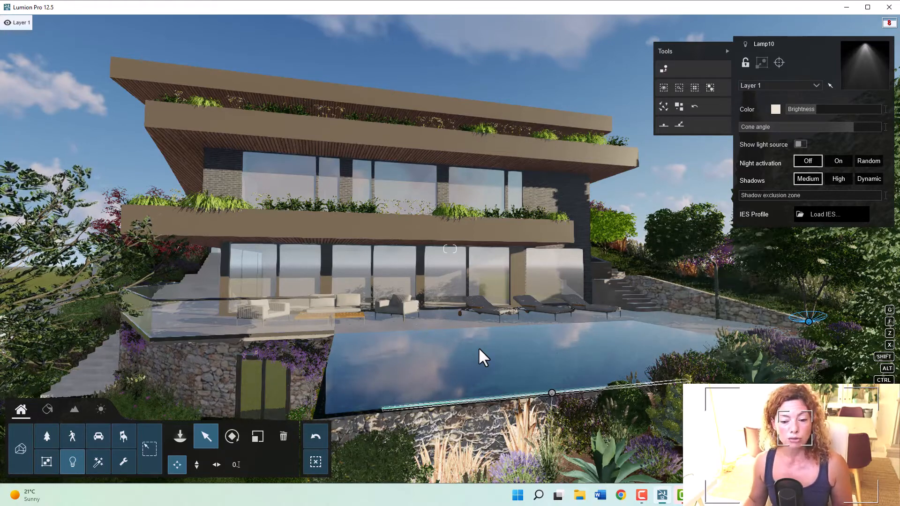
mouse_move(809, 264)
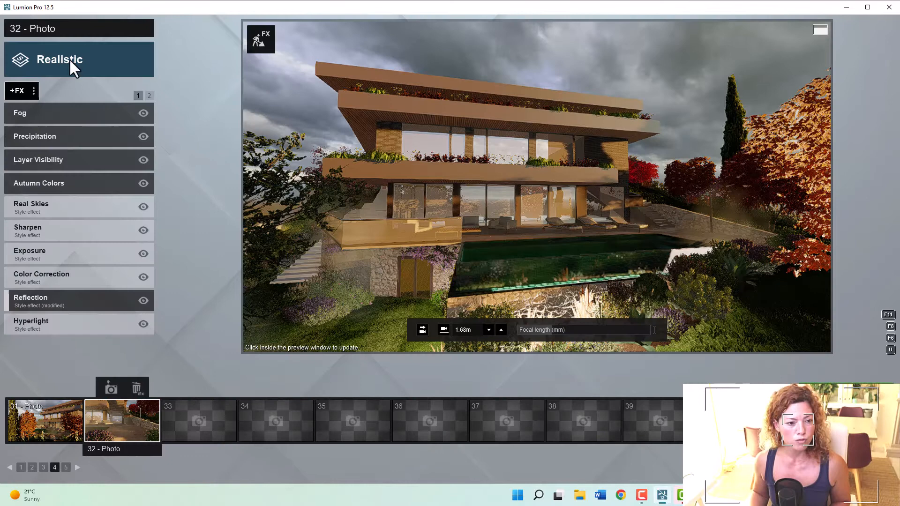
click(79, 60)
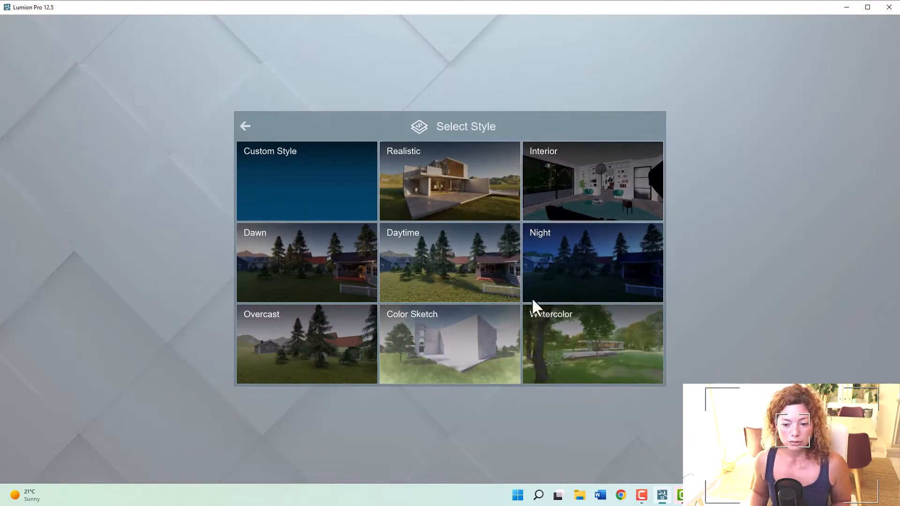
mouse_move(603, 241)
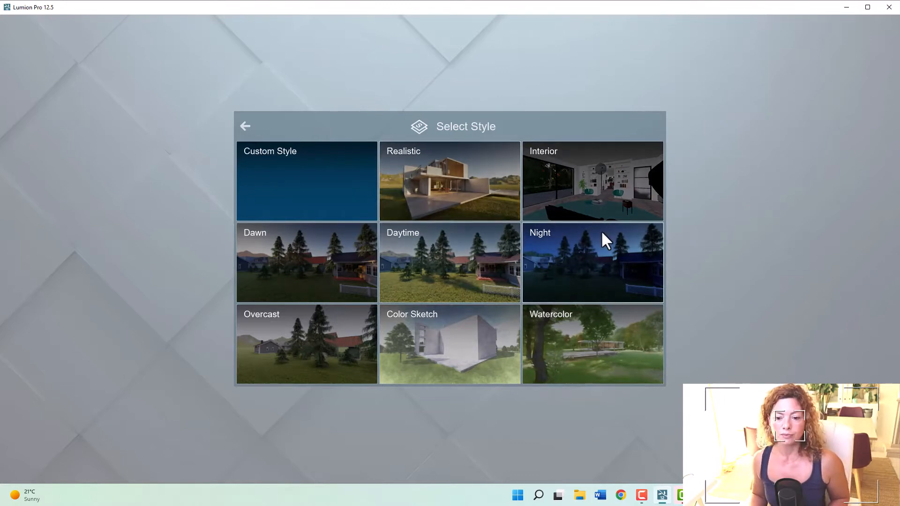
mouse_move(617, 417)
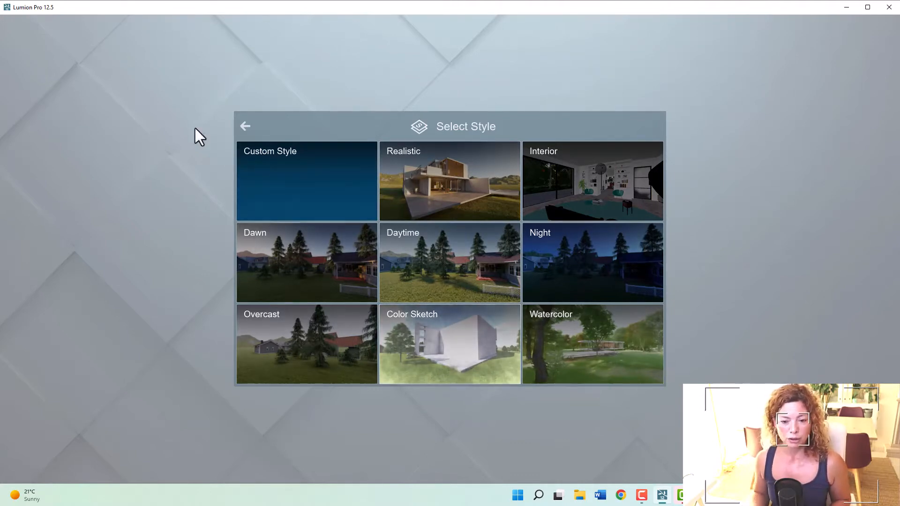
mouse_move(502, 197)
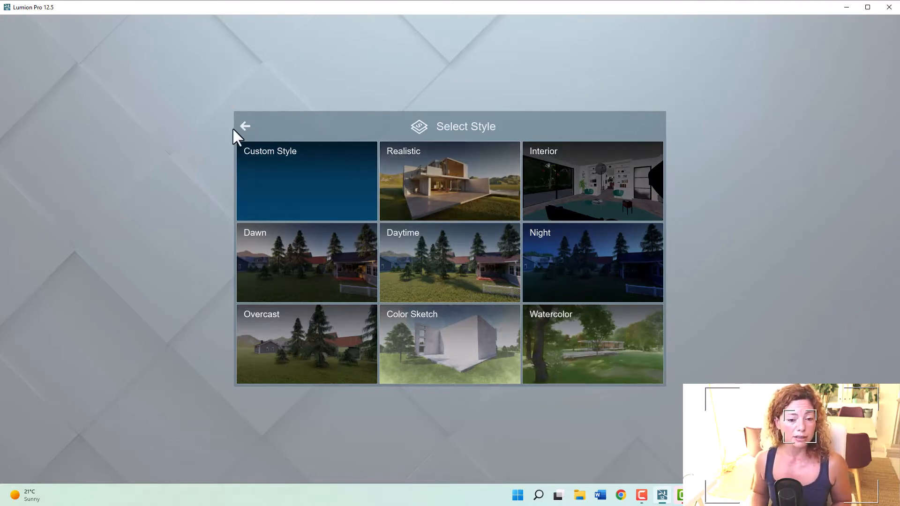
click(245, 126)
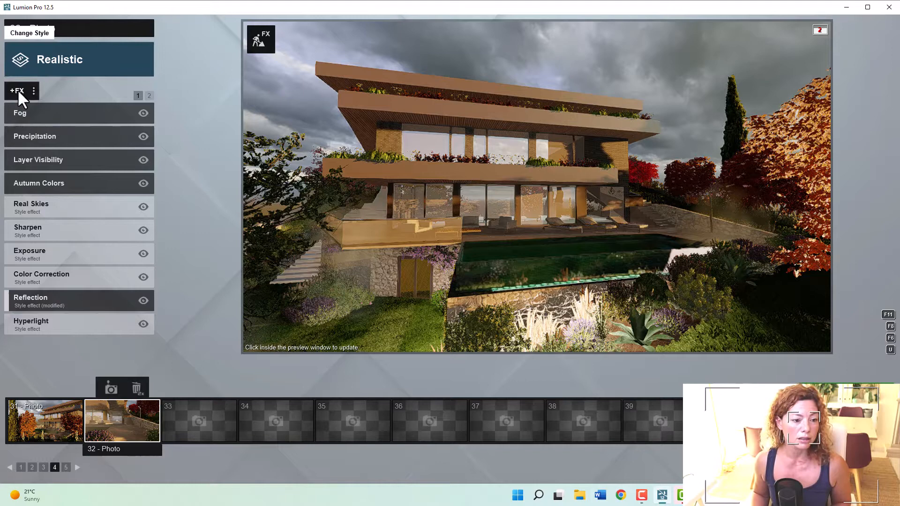
Step: Browse the photo effect catalogue's Concept, Architectural, Lighting and Sky/Weather categories
click(16, 90)
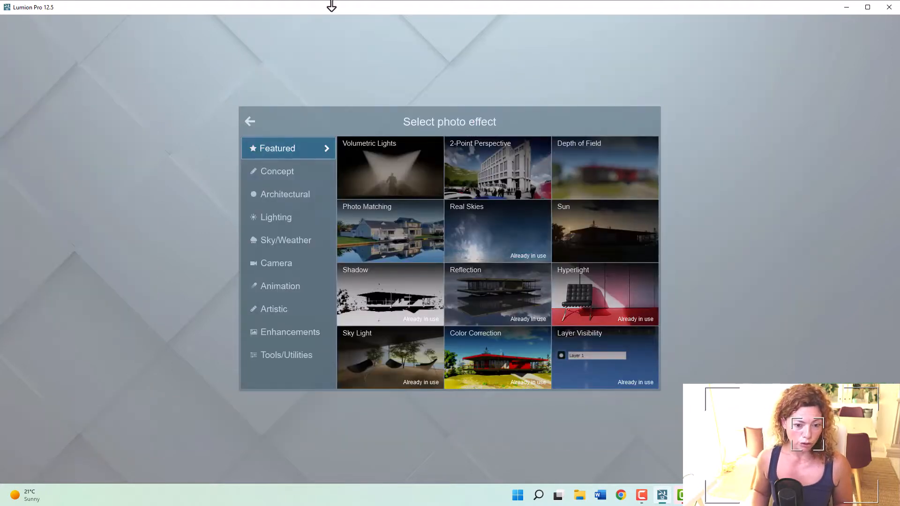
click(278, 171)
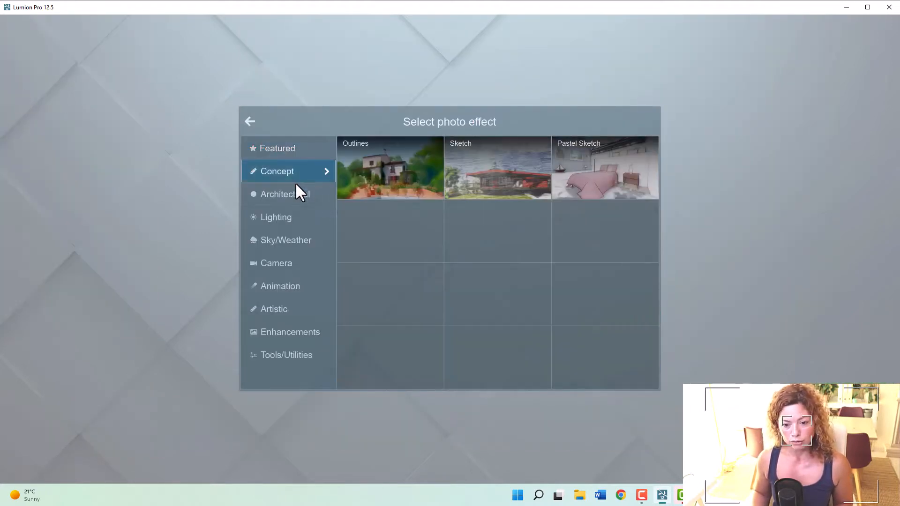
click(285, 194)
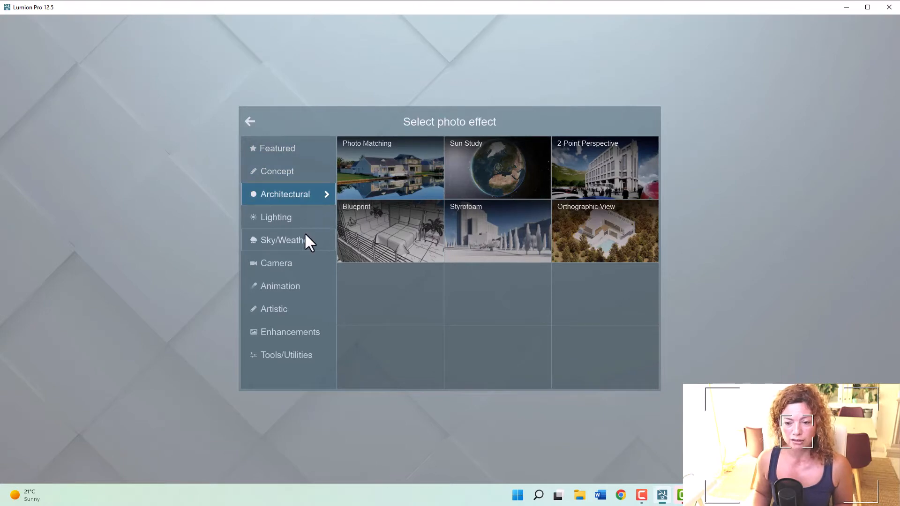
click(275, 217)
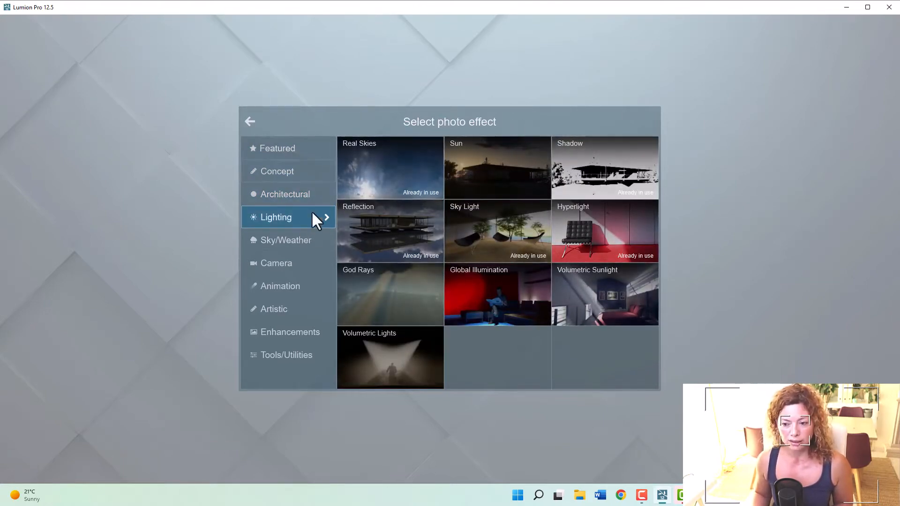
click(285, 240)
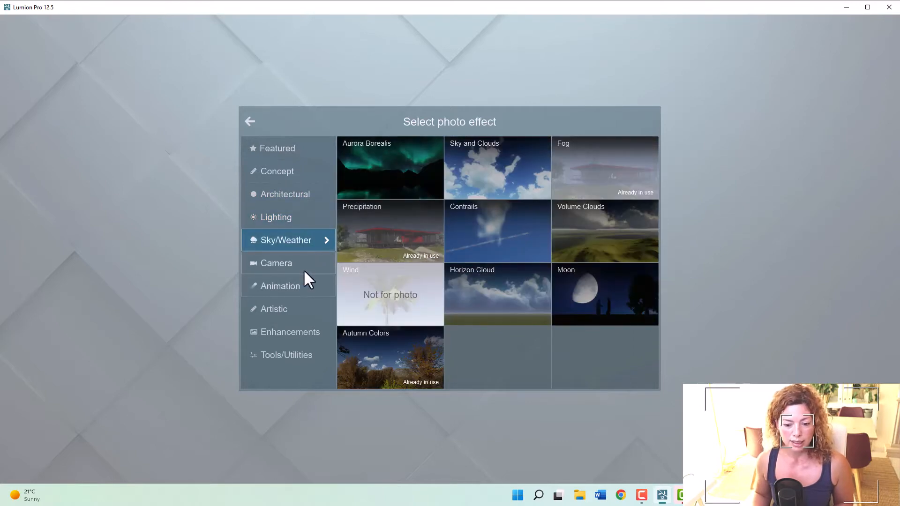
Step: Continue through Camera, Animation, Artistic and Enhancements, ending on Tools/Utilities
click(276, 262)
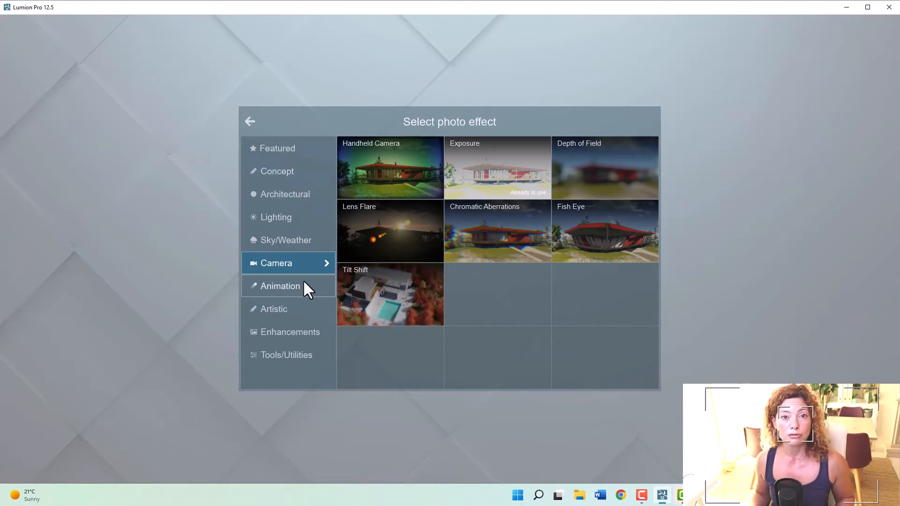
click(281, 286)
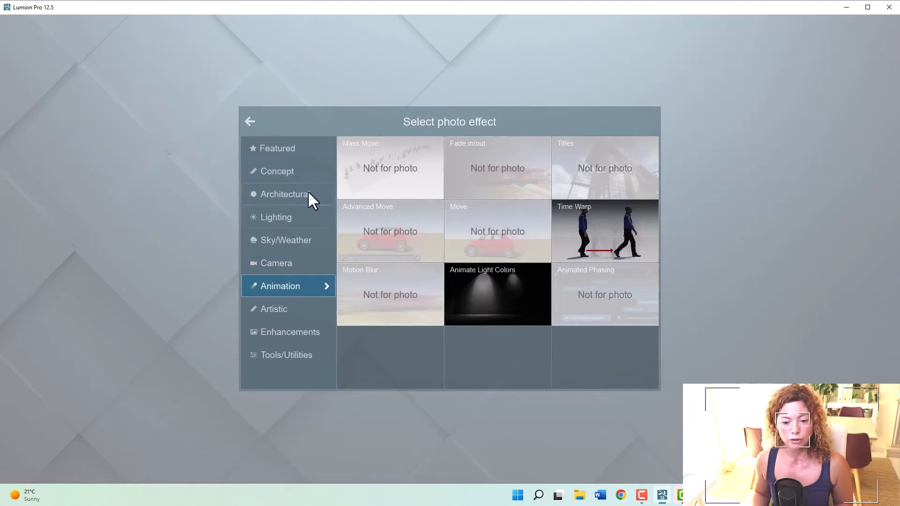
mouse_move(299, 296)
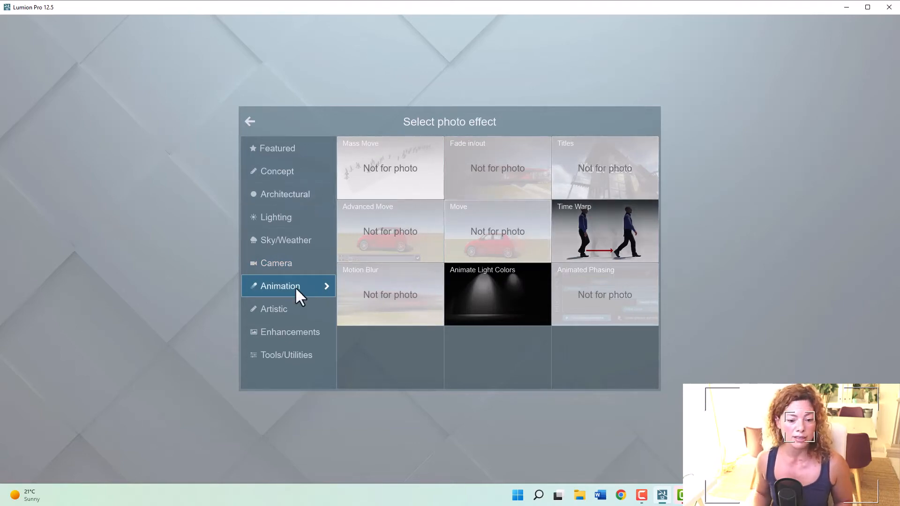
click(274, 309)
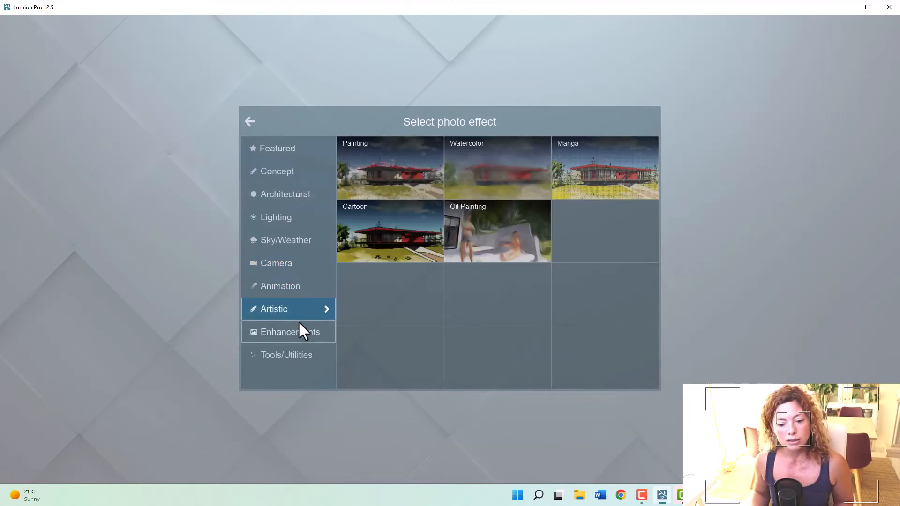
click(290, 332)
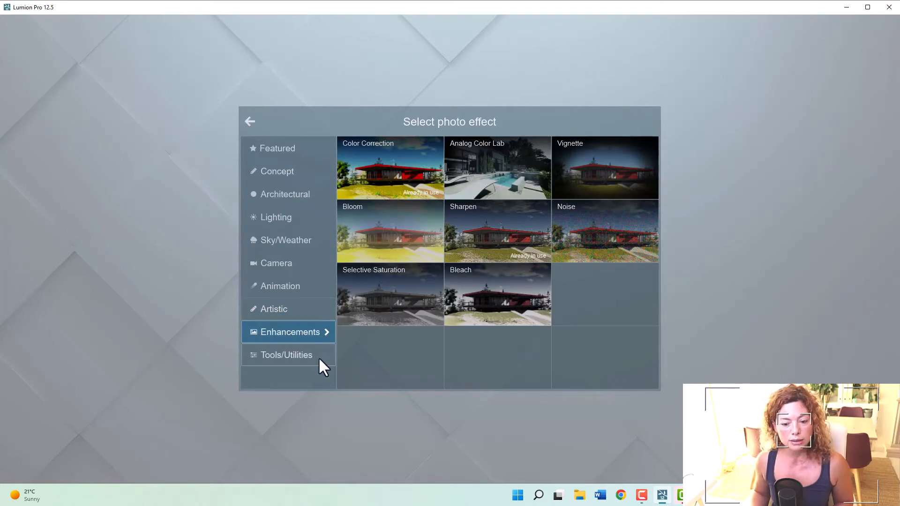
click(285, 354)
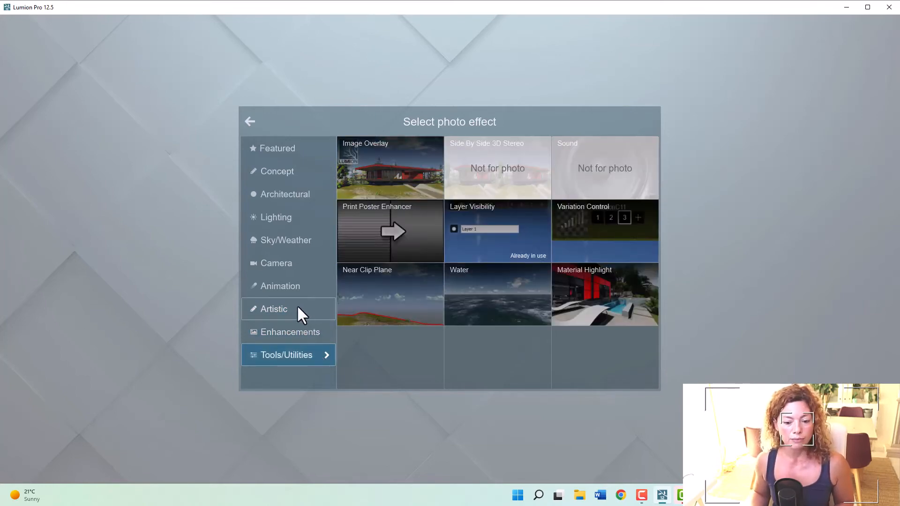